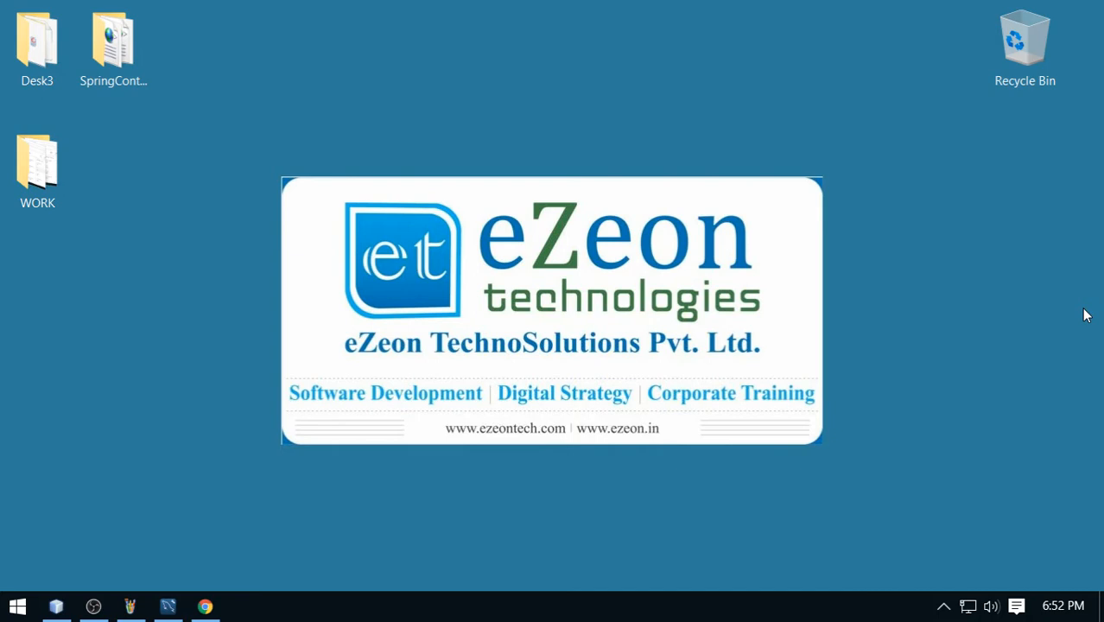
mouse_move(147, 574)
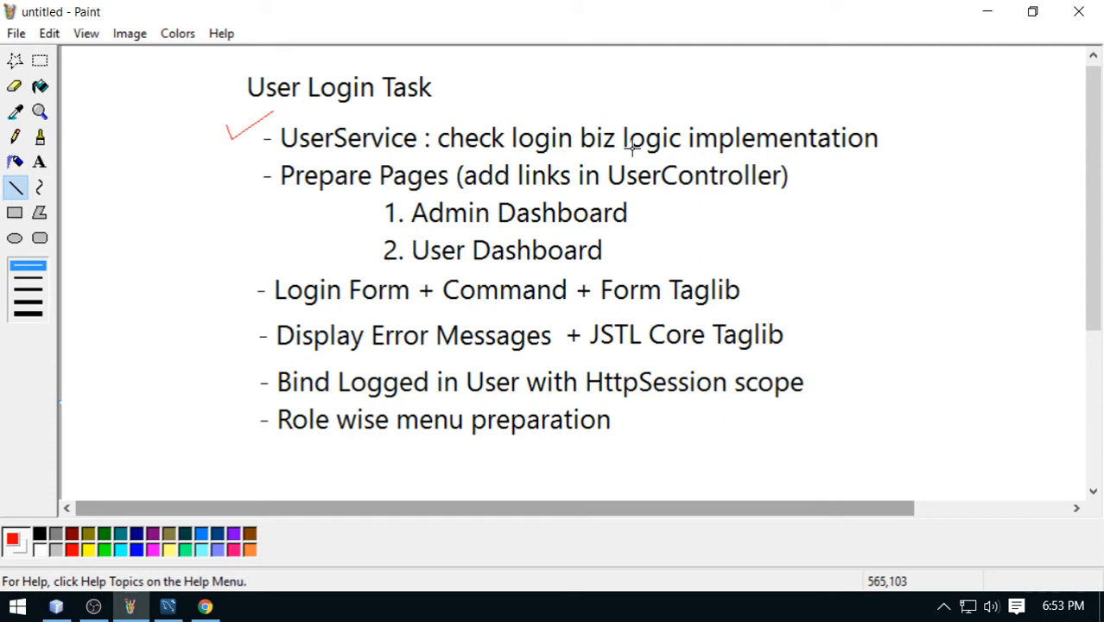
mouse_move(721, 152)
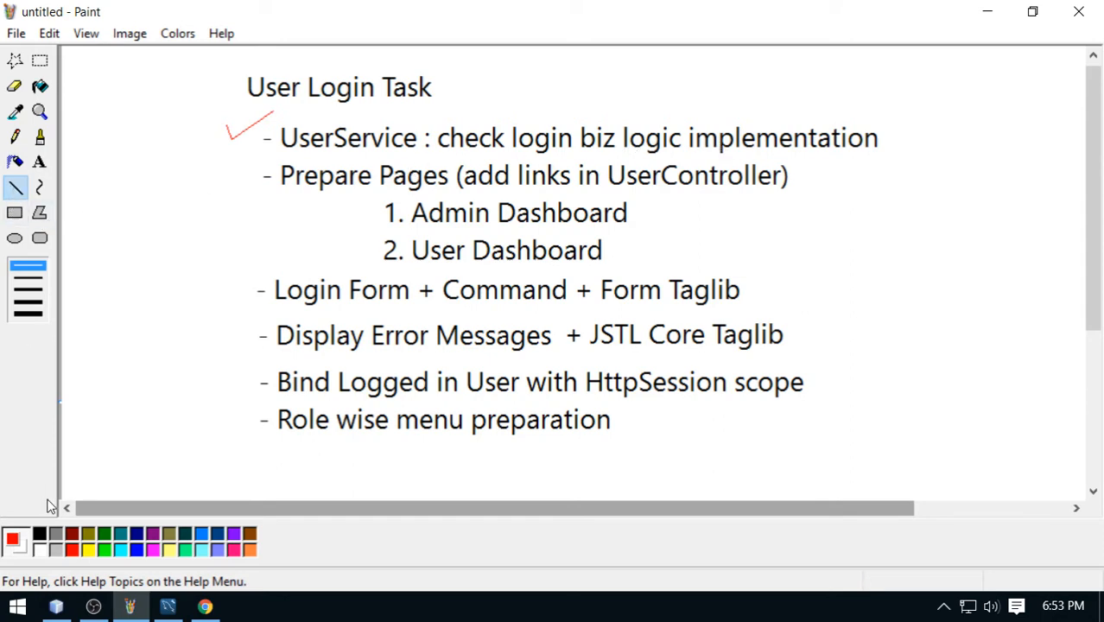
mouse_move(232, 177)
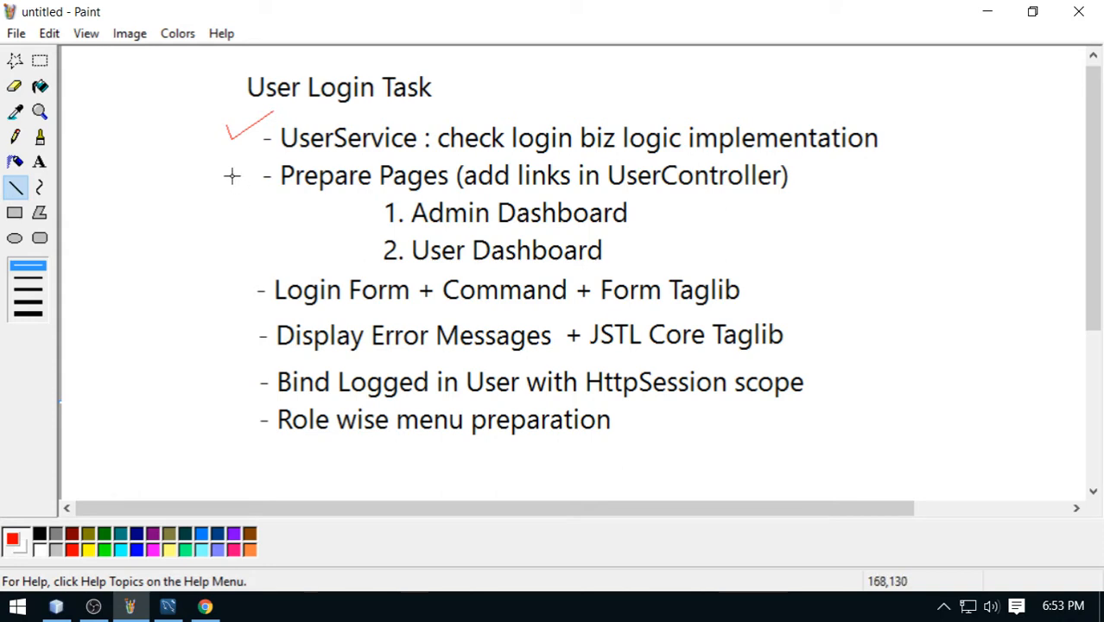
Draw a red check mark beside 'Prepare Pages' on the User Login Task list
left_click_drag(226, 192, 268, 165)
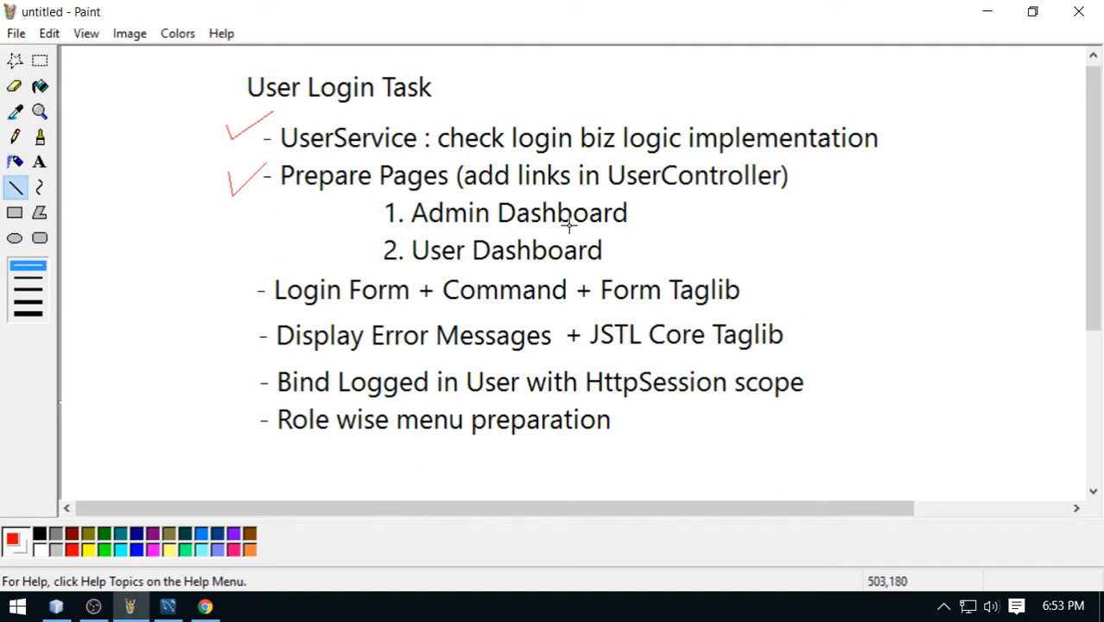
mouse_move(546, 269)
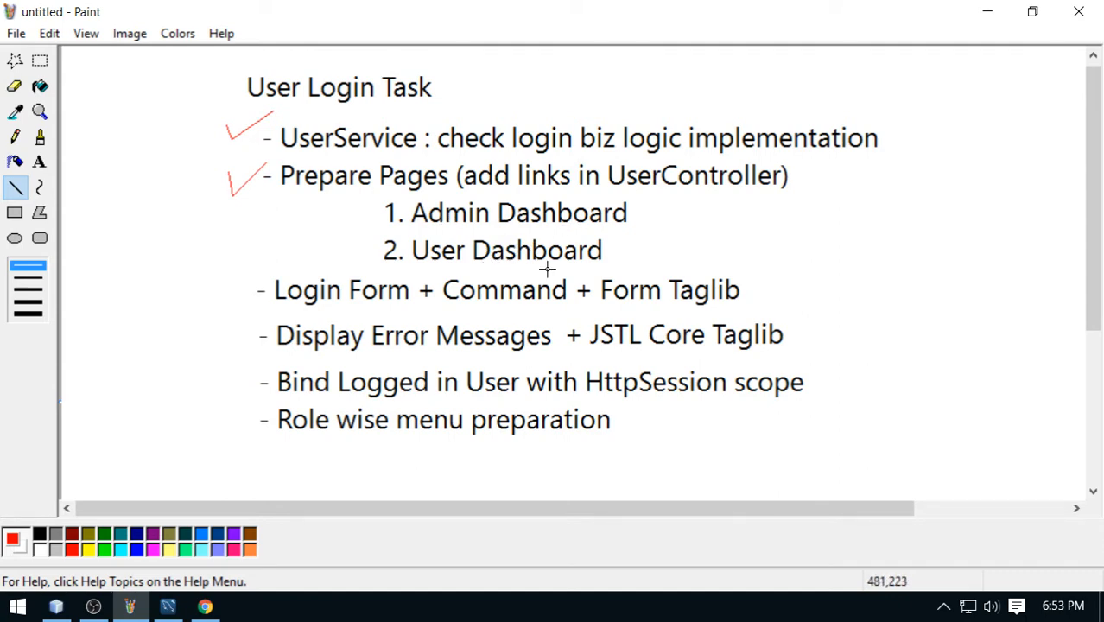
mouse_move(619, 214)
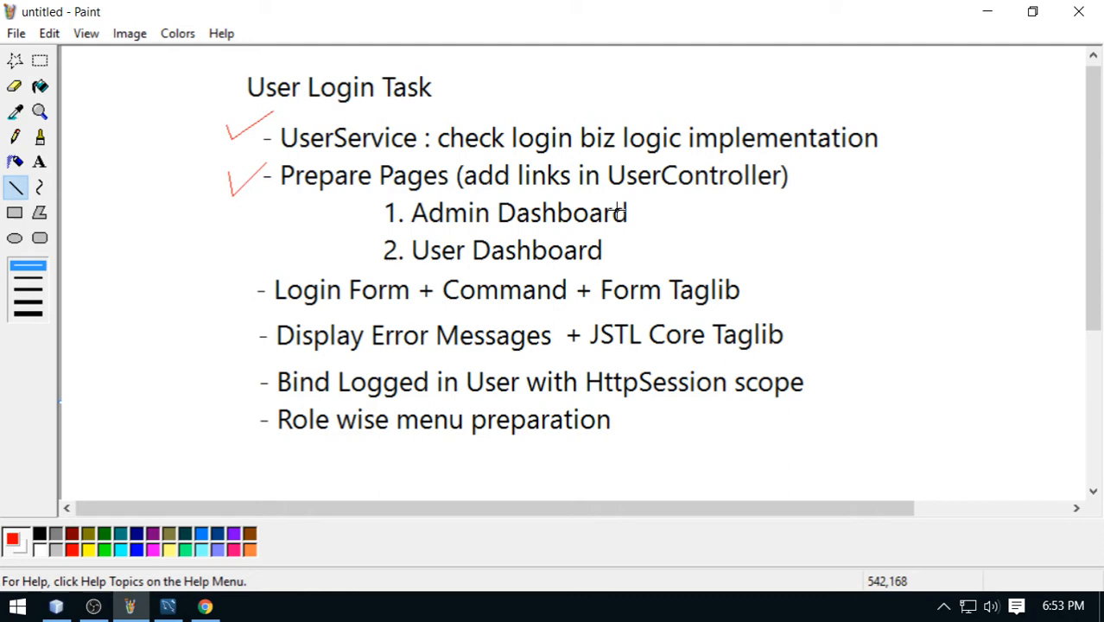
mouse_move(642, 190)
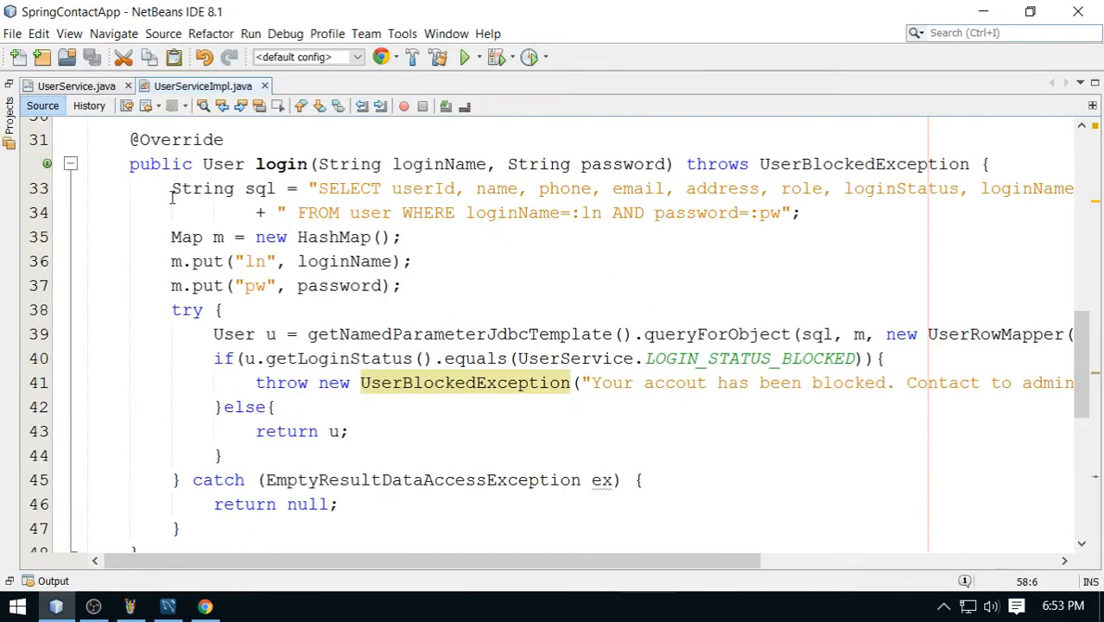
Restore the Projects tree and review dashboard_user.jsp's User Dashboard content in the editor
left_click(11, 121)
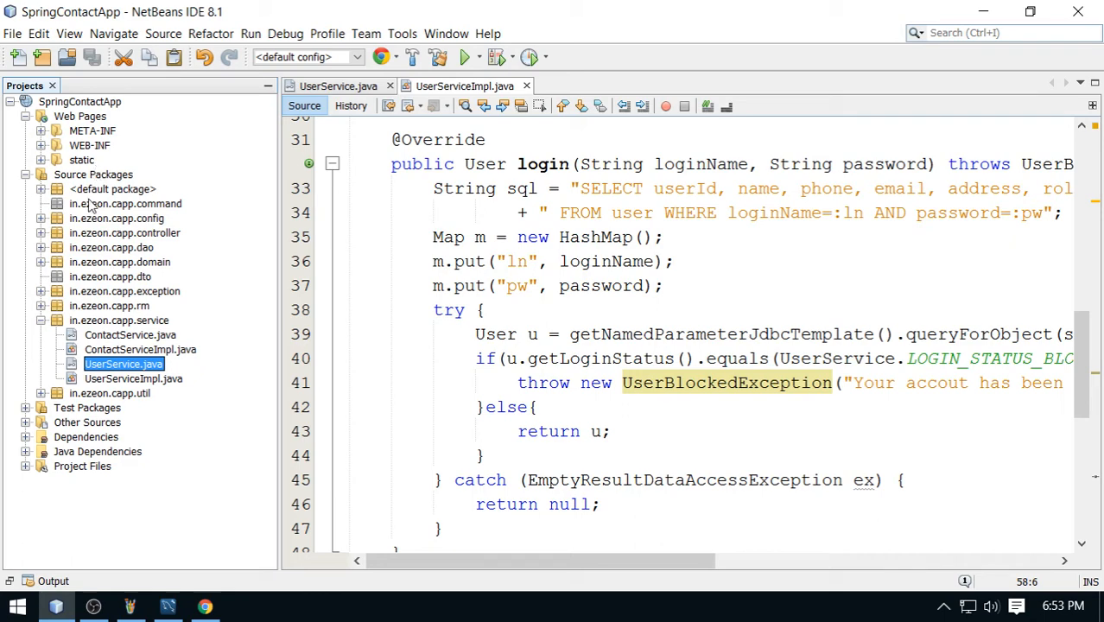
mouse_move(106, 225)
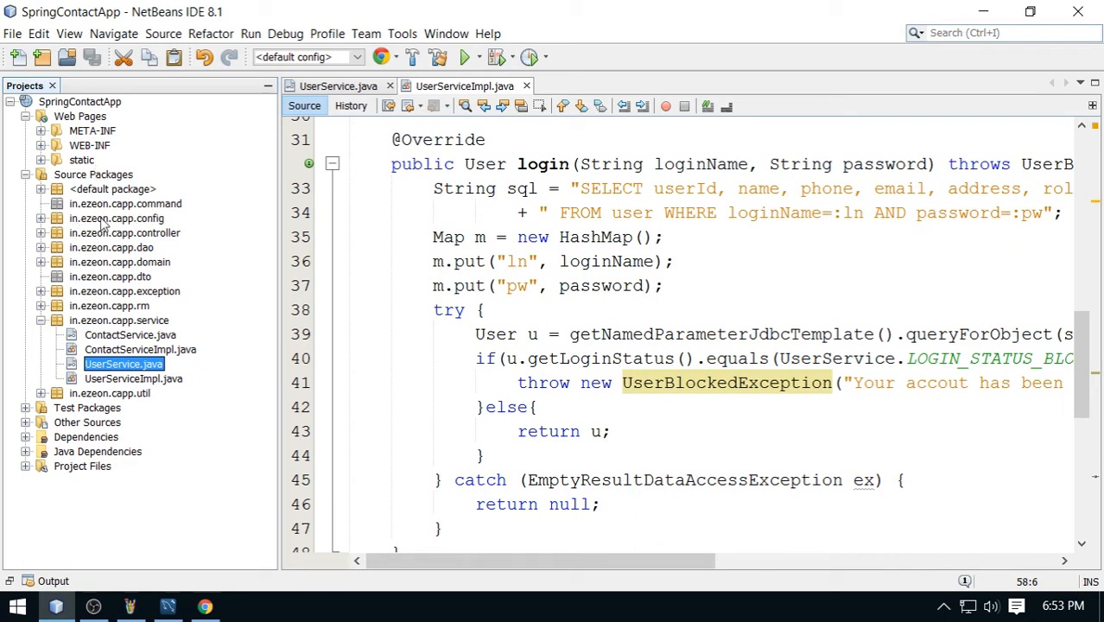
mouse_move(135, 263)
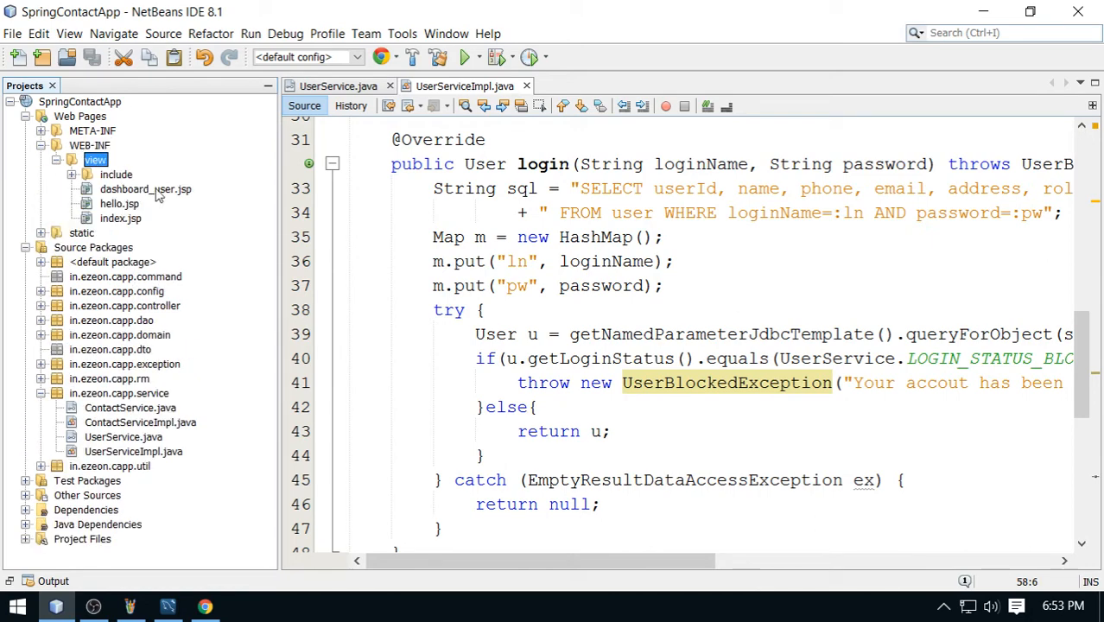
double_click(145, 188)
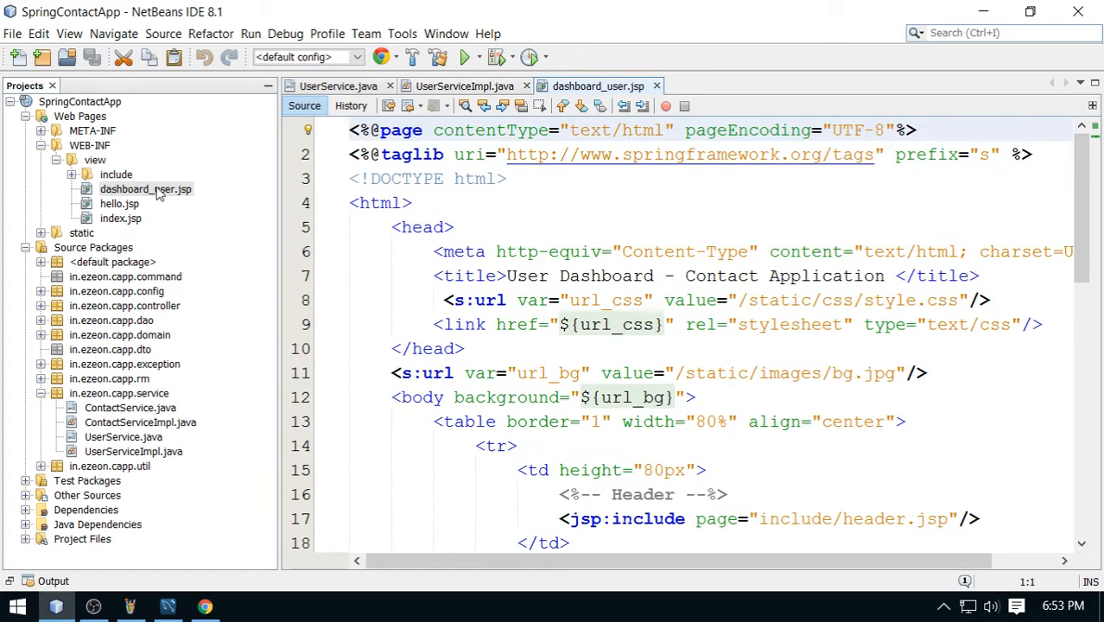
scroll("down", 3)
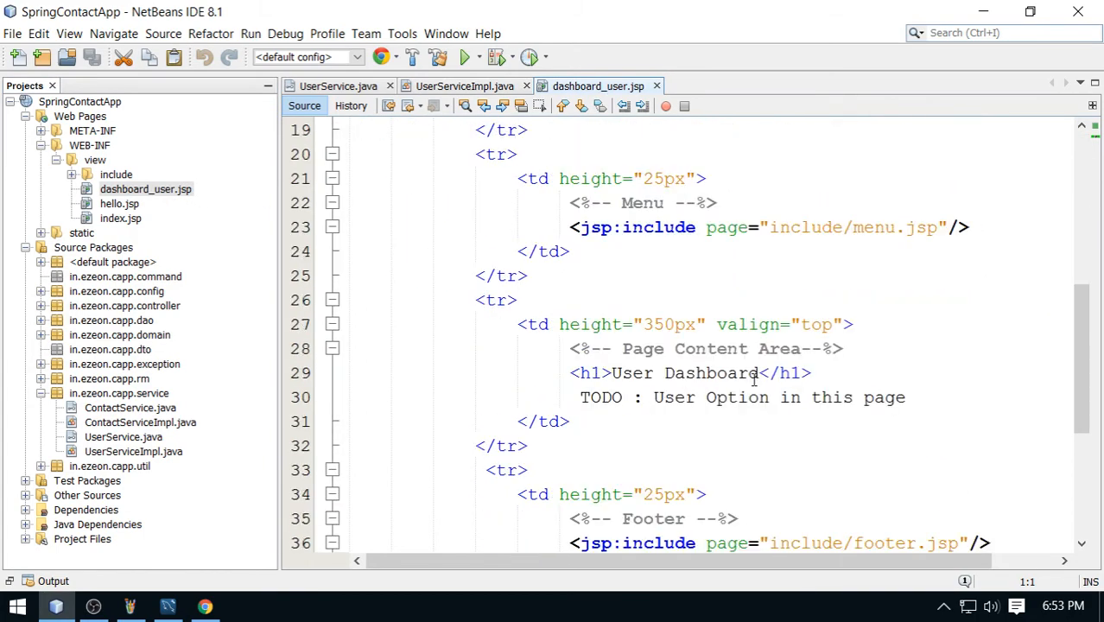
scroll("down", 3)
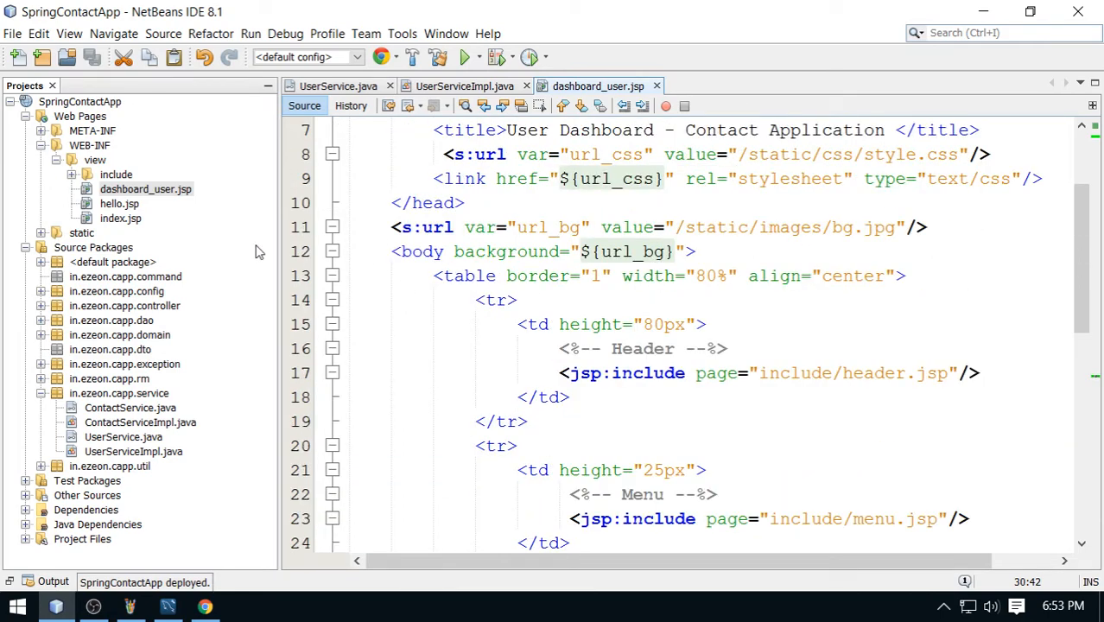
Add a userDashboard() method in UserController mapped to "/user/dashboard", duplicated from the index mapping
left_click(145, 189)
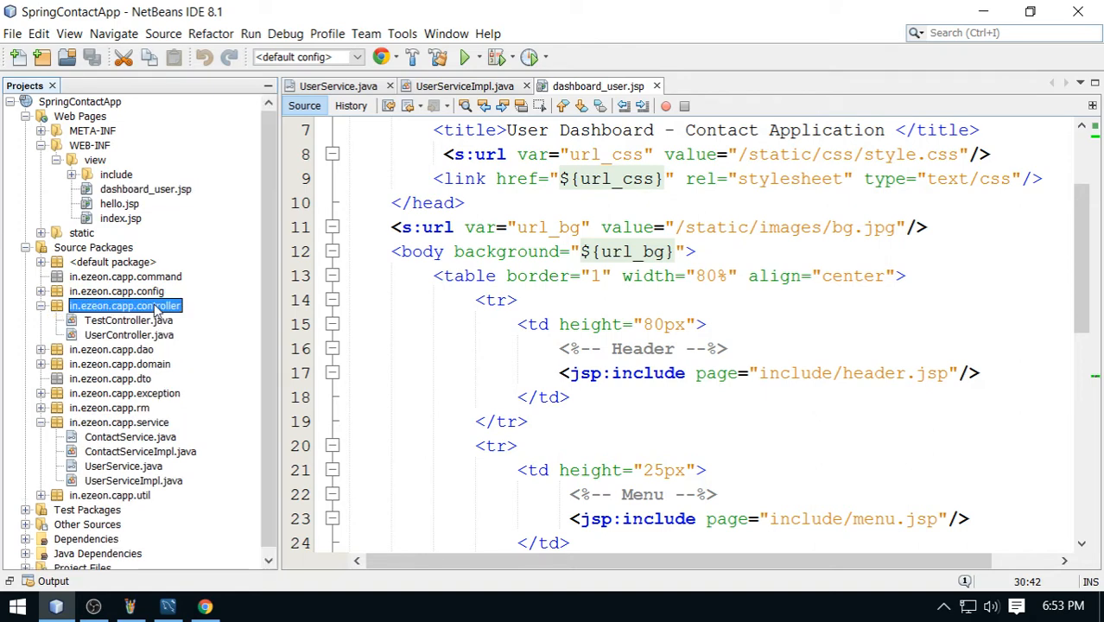
double_click(128, 336)
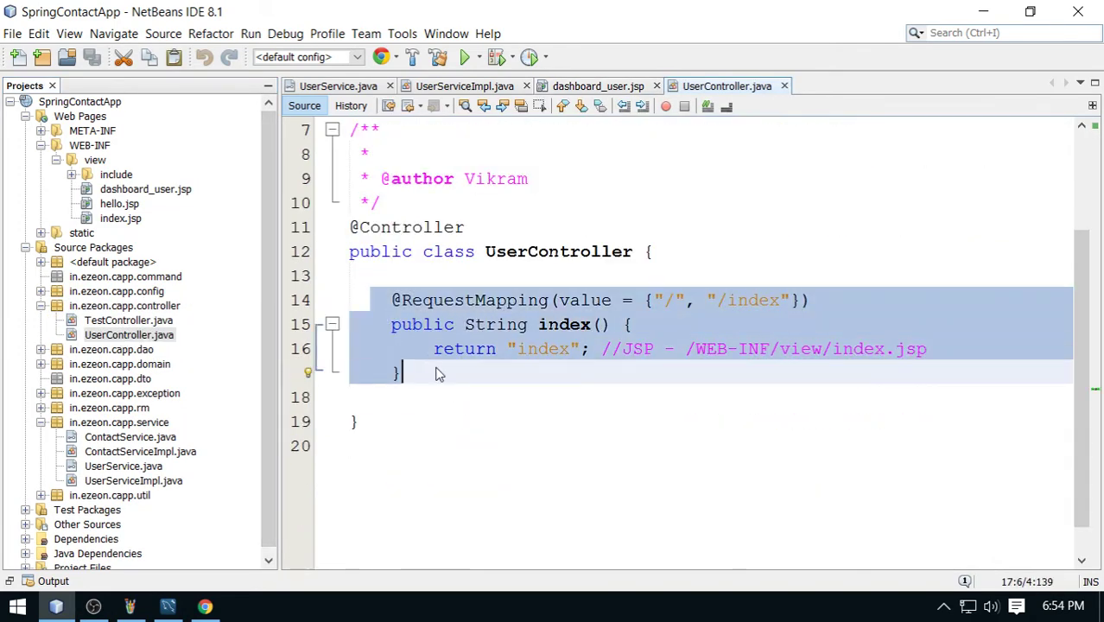
key("ctrl+v")
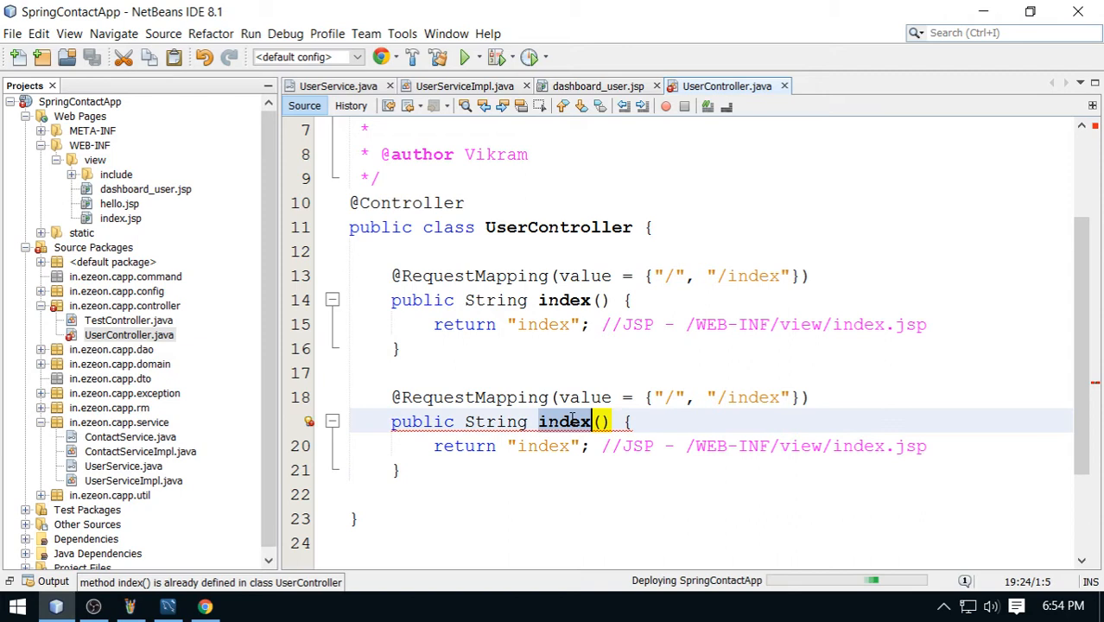
type("userDash")
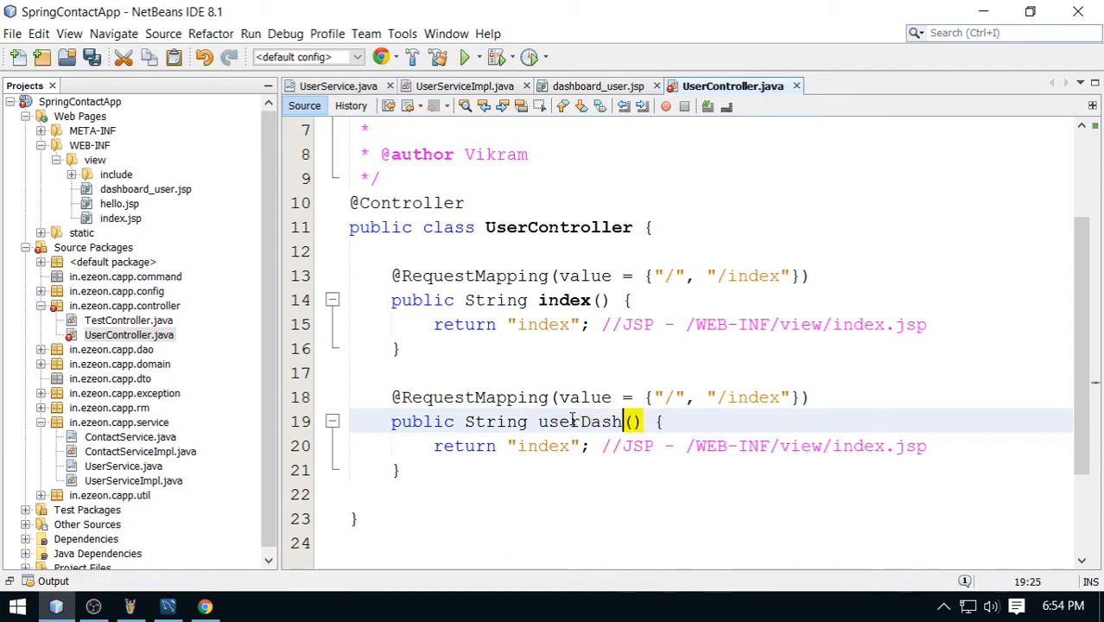
type("board")
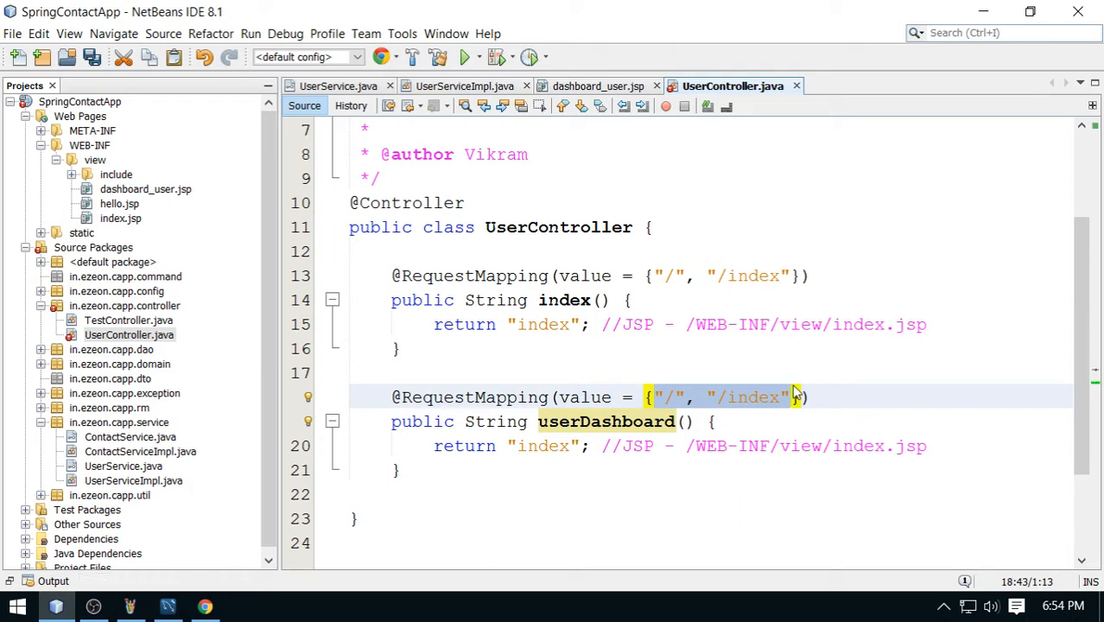
key("Delete")
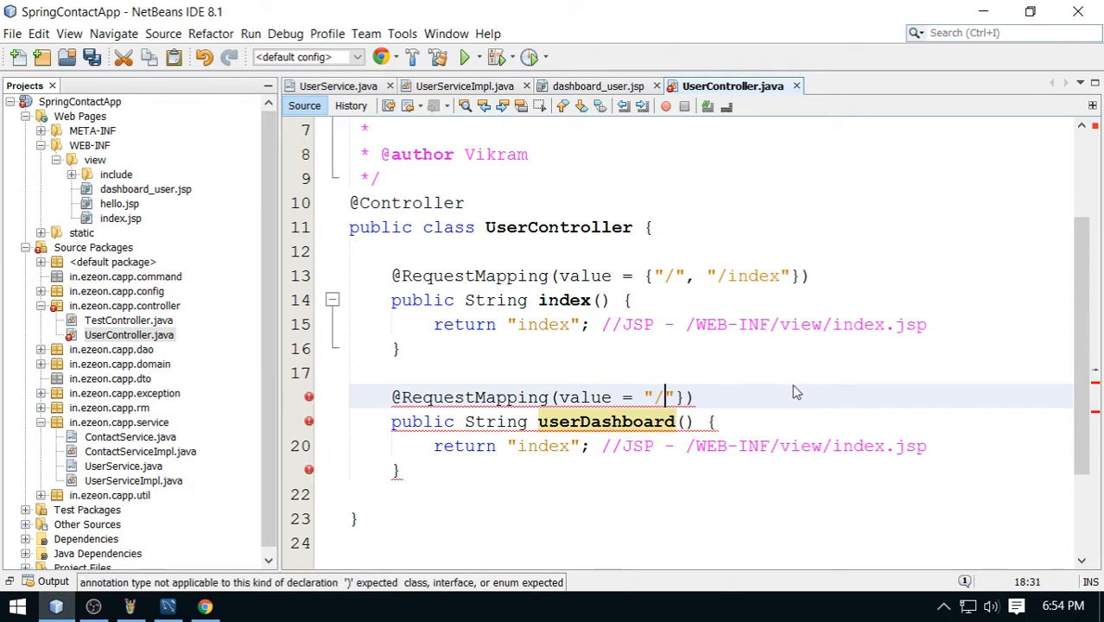
type("user/da")
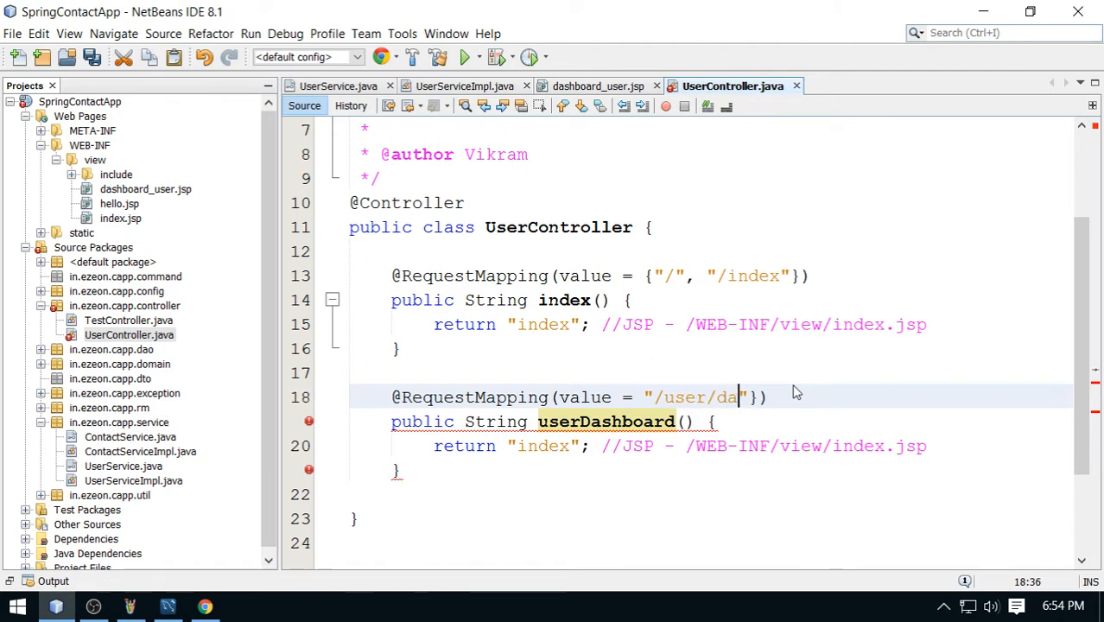
type("shboard")
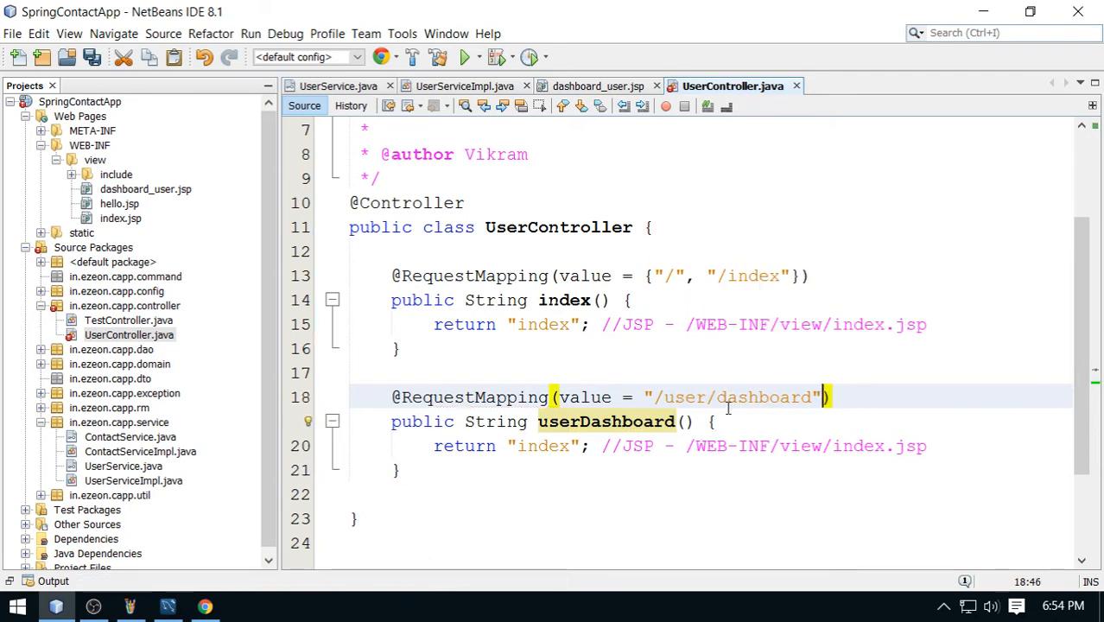
Make userDashboard() return the "dashboard_user" view instead of "index" and save the controller
double_click(687, 396)
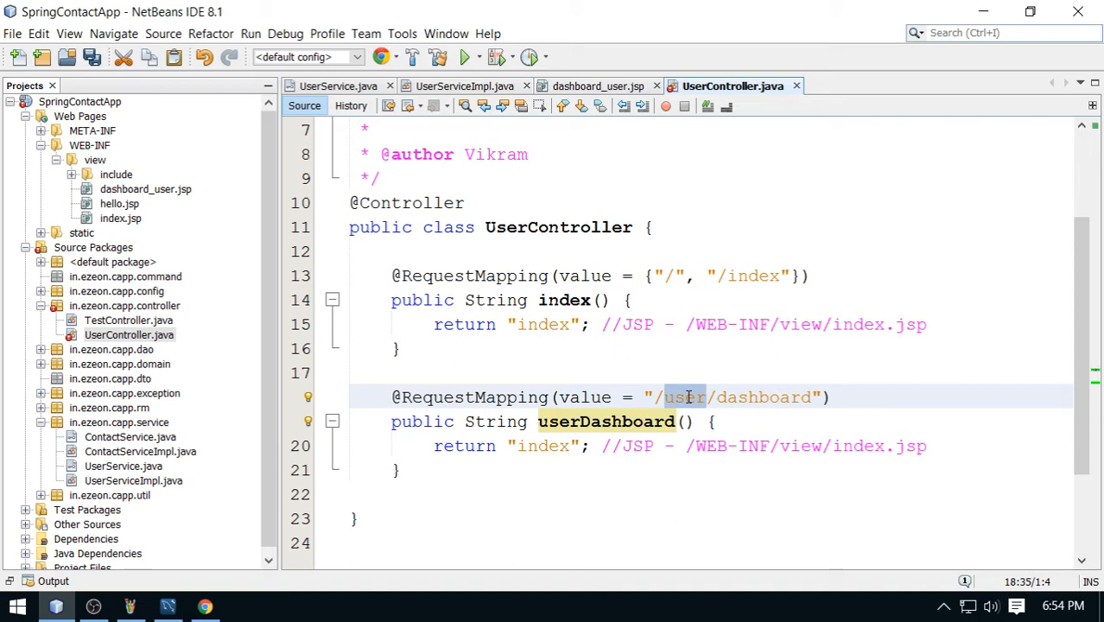
scroll("down", 3)
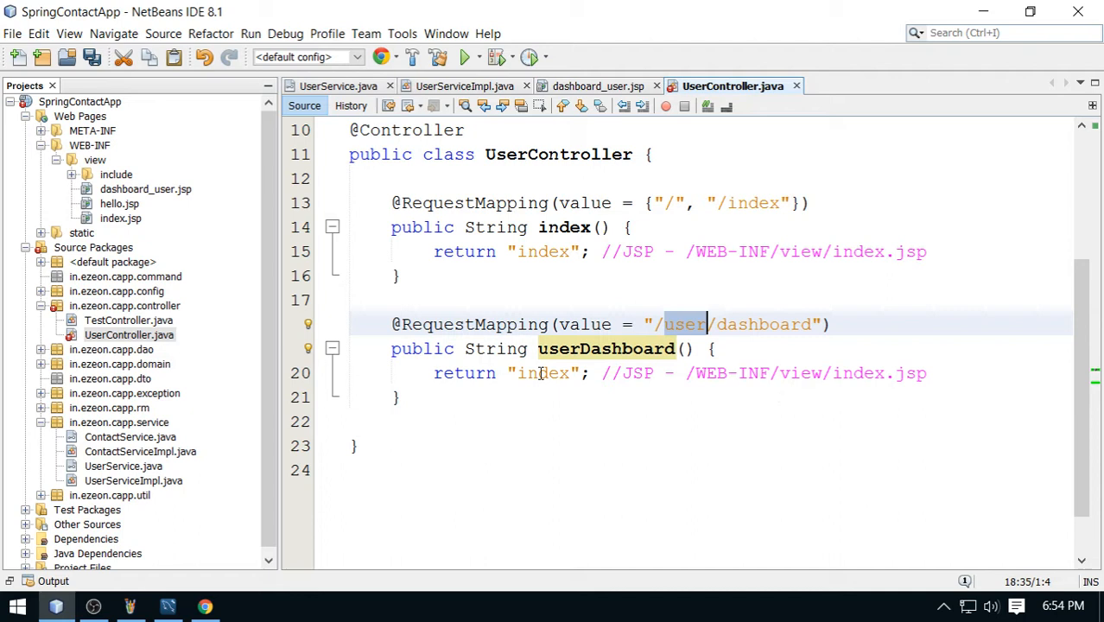
double_click(541, 373)
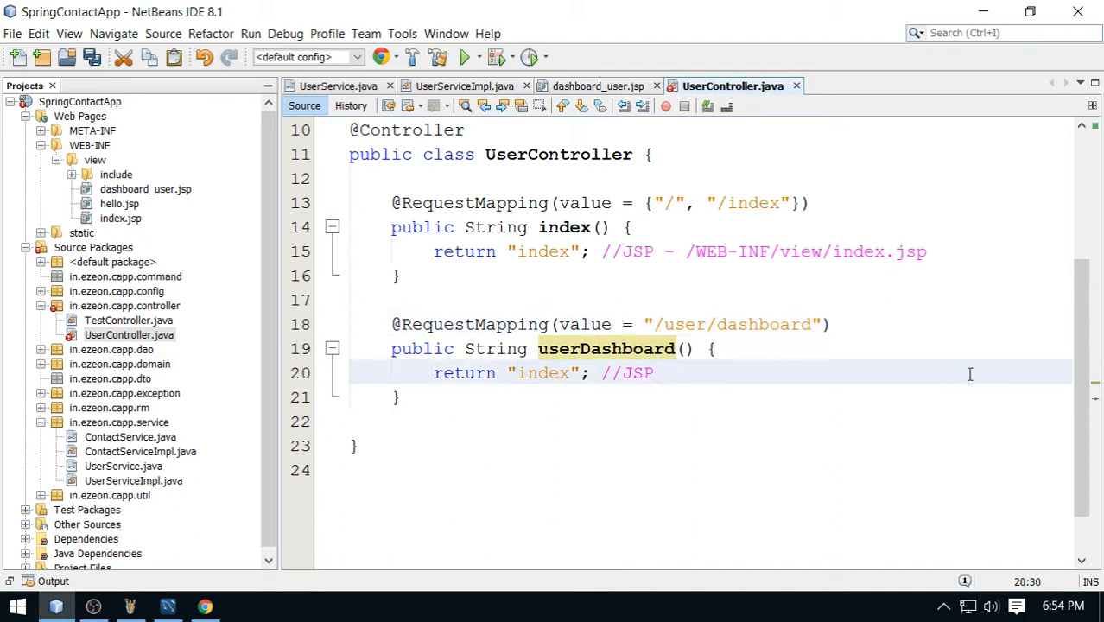
left_click(145, 188)
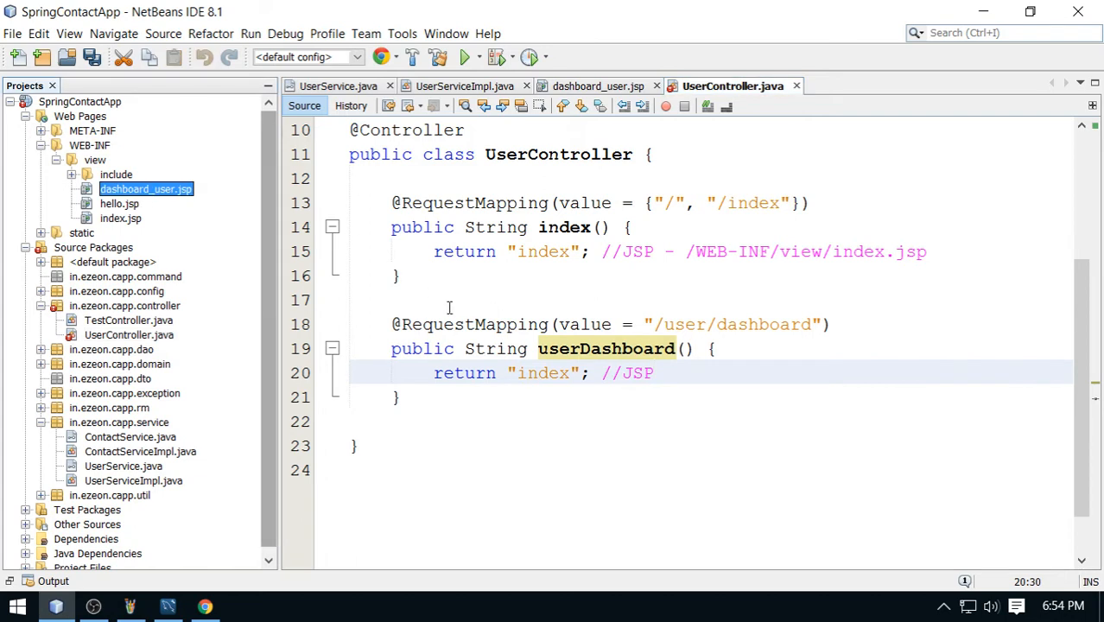
double_click(543, 374)
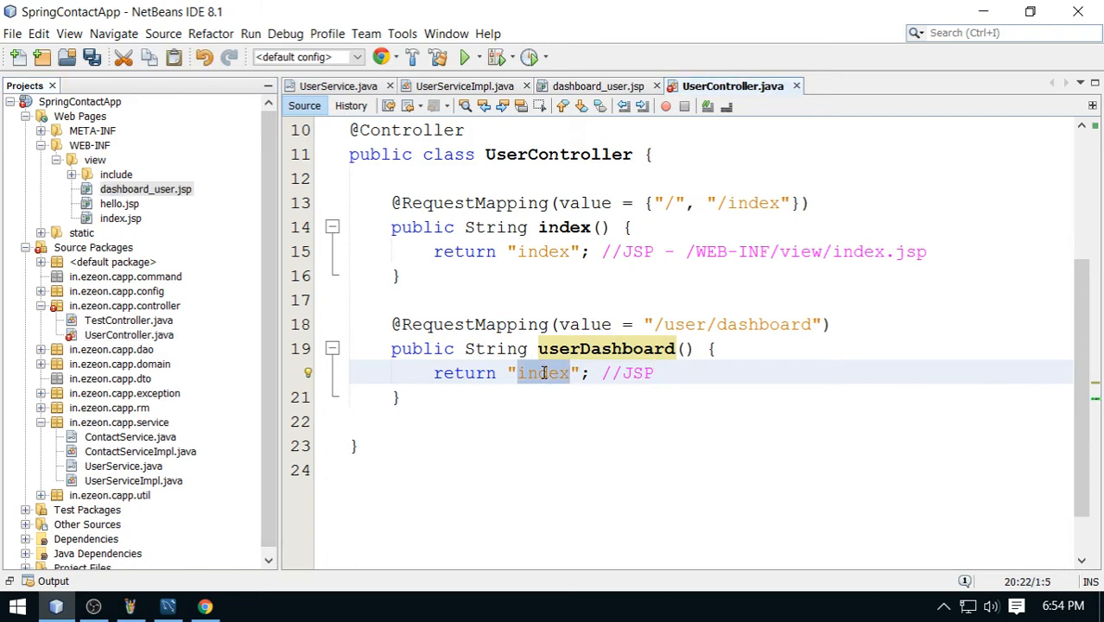
type("dashboard_")
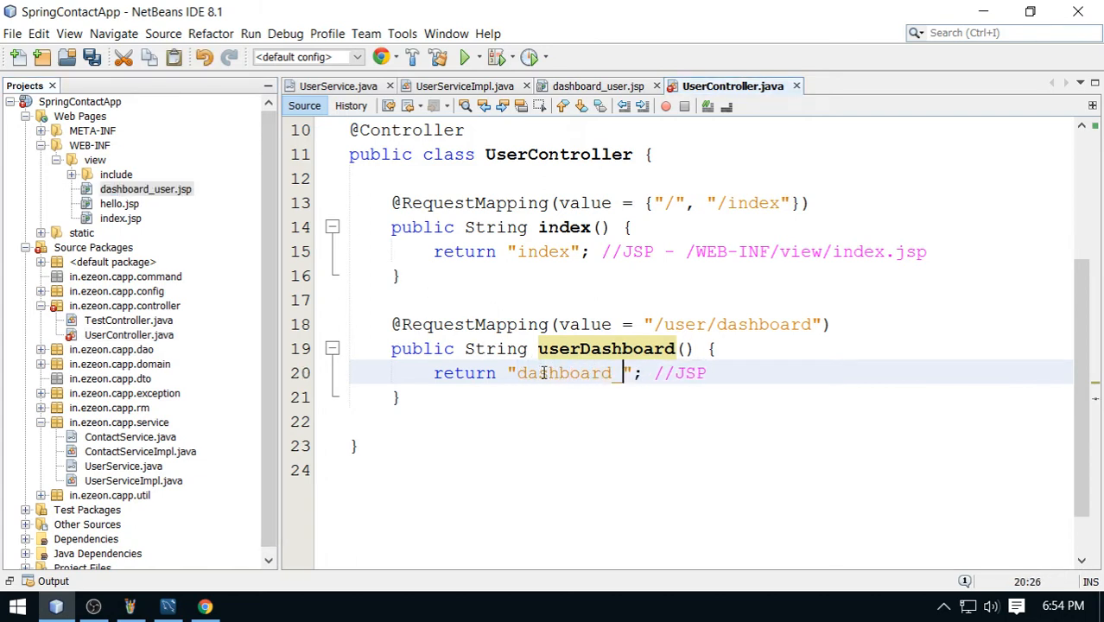
type("user")
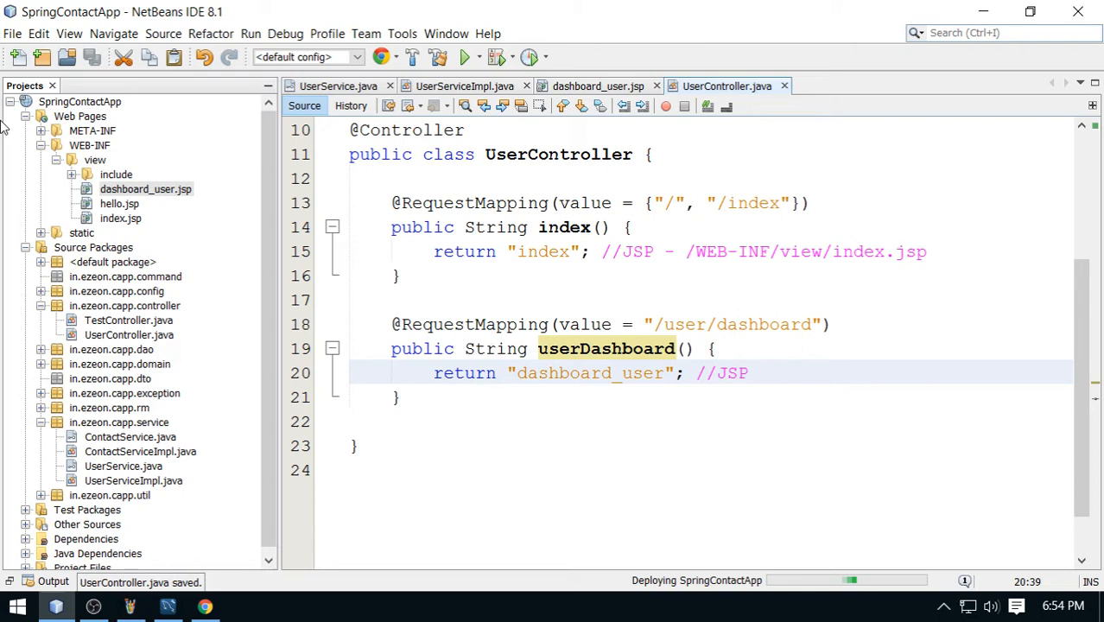
left_click(79, 100)
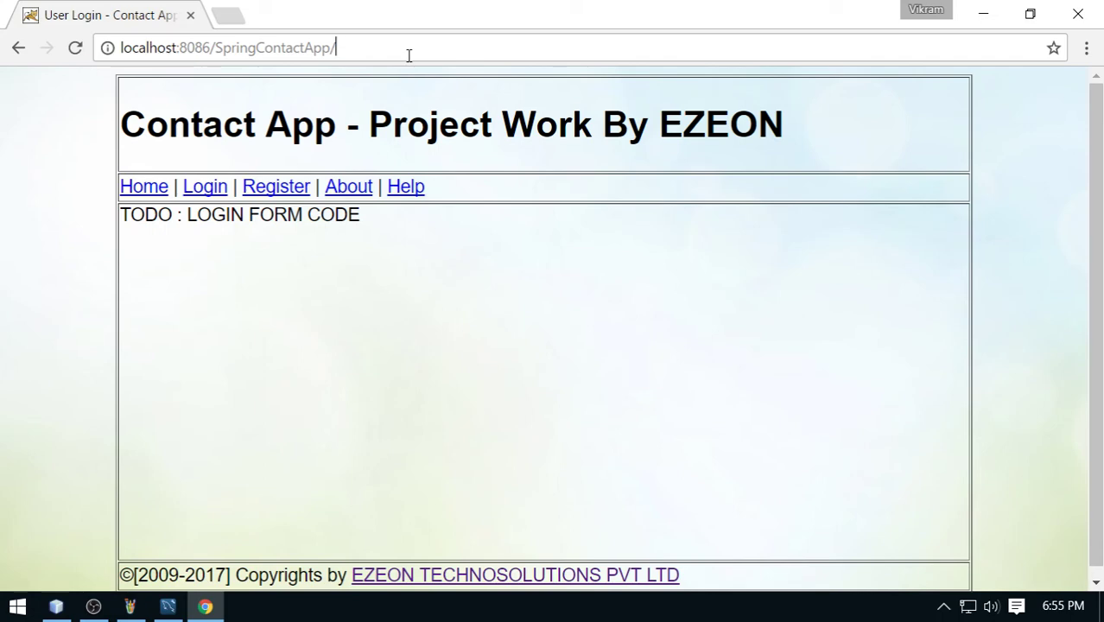
Load localhost:8086/SpringContactApp/user/dashboard in Chrome and confirm the User Dashboard heading
type("user")
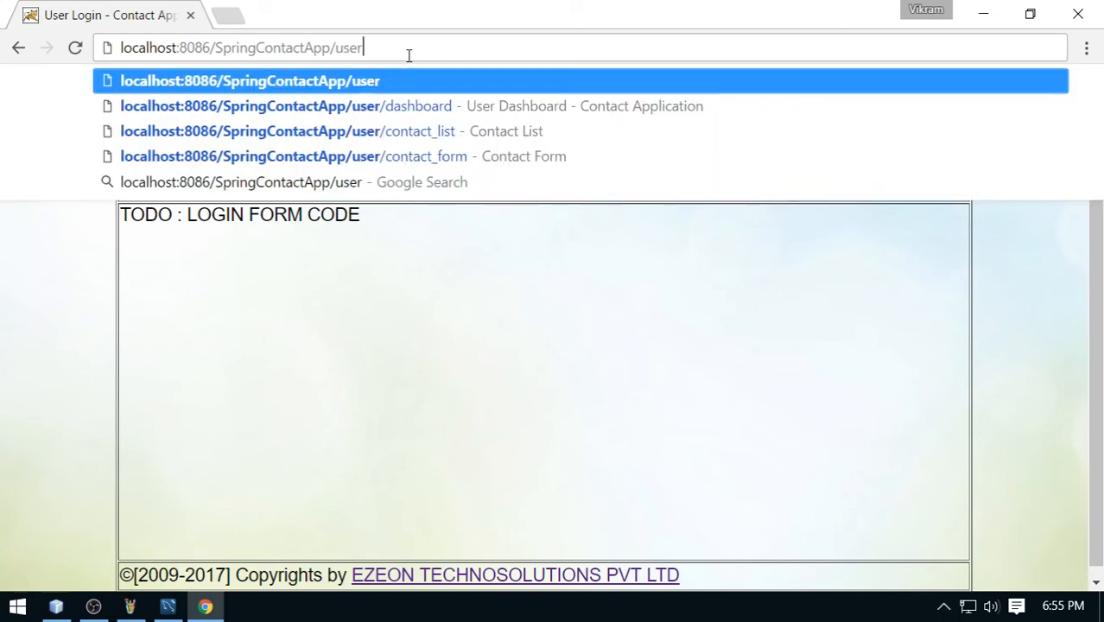
type("/")
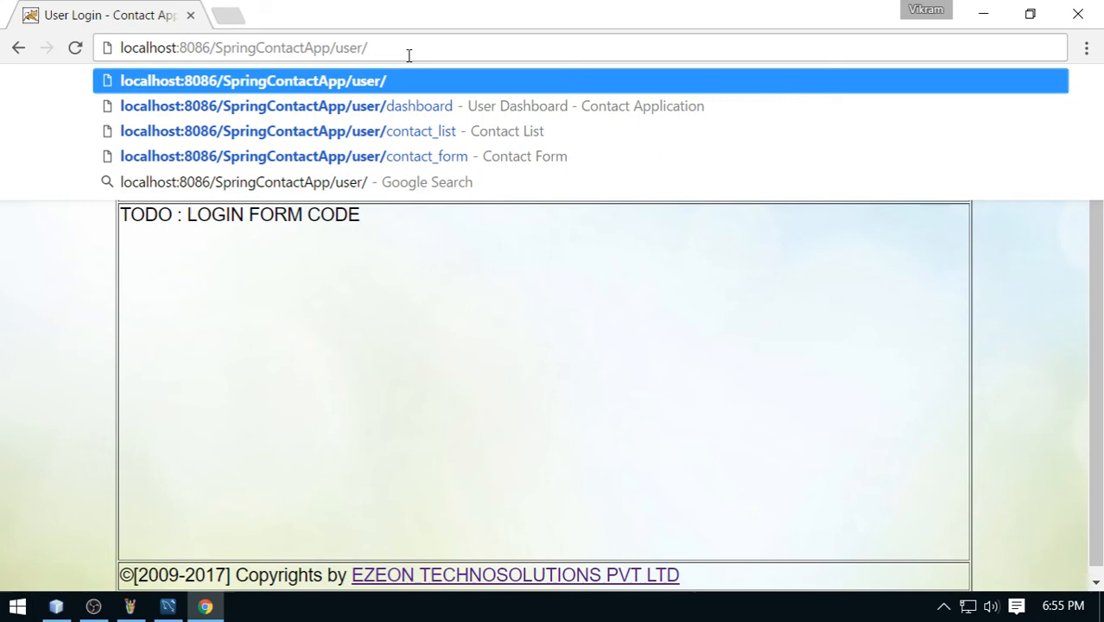
type("dashboard")
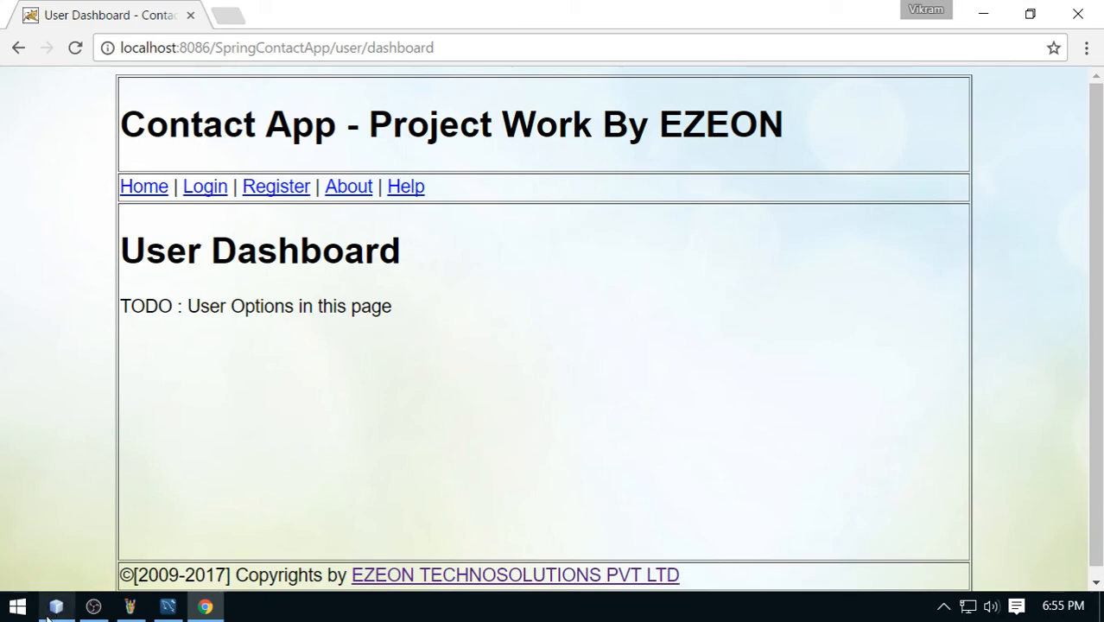
left_click(57, 605)
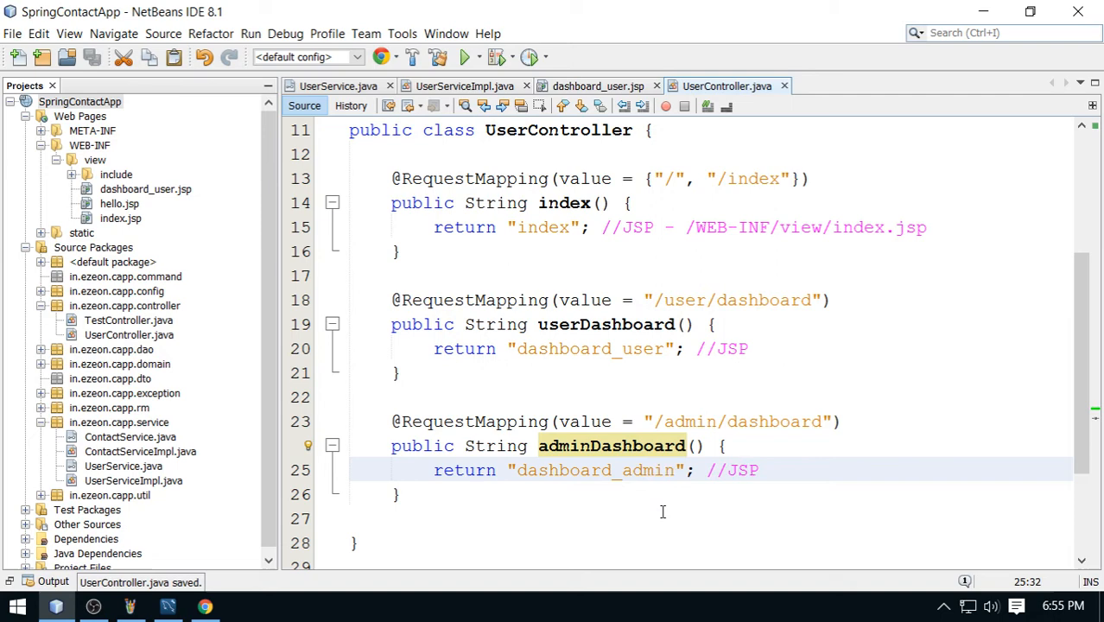
Copy dashboard_user.jsp as a new dashboard_admin.jsp page and bring it into the editor
left_click(132, 188)
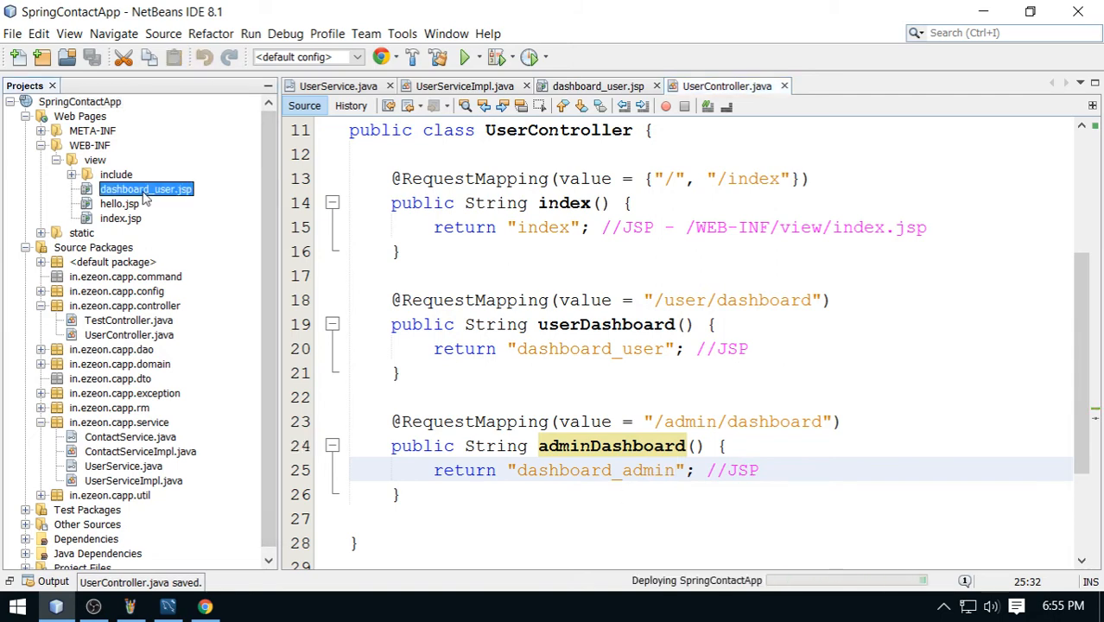
right_click(135, 189)
type("dashboard_admi")
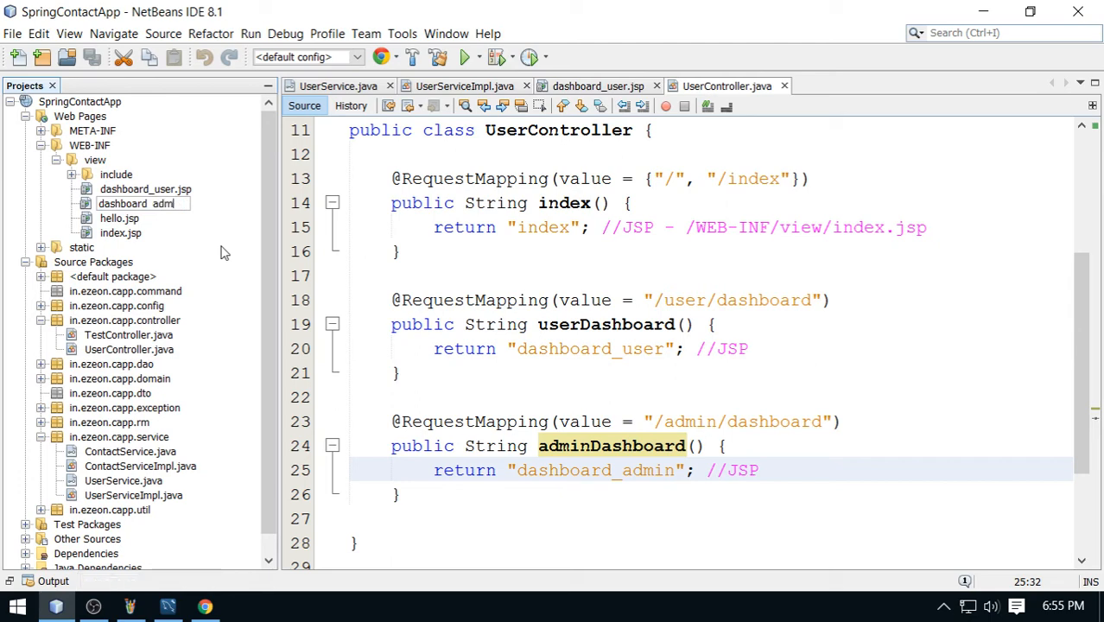
left_click(129, 204)
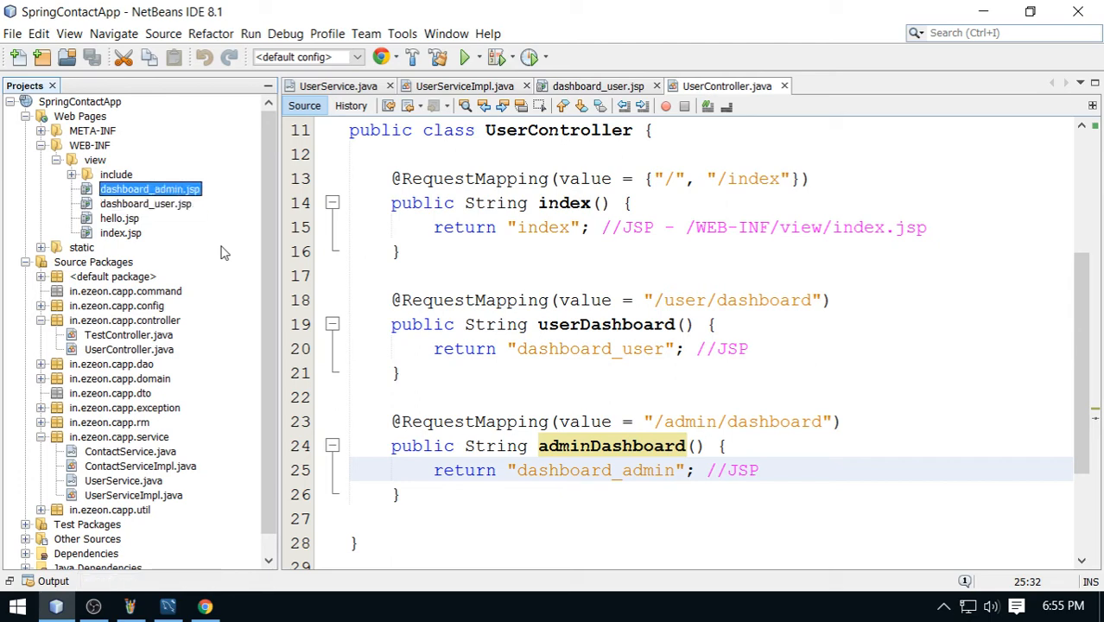
double_click(149, 189)
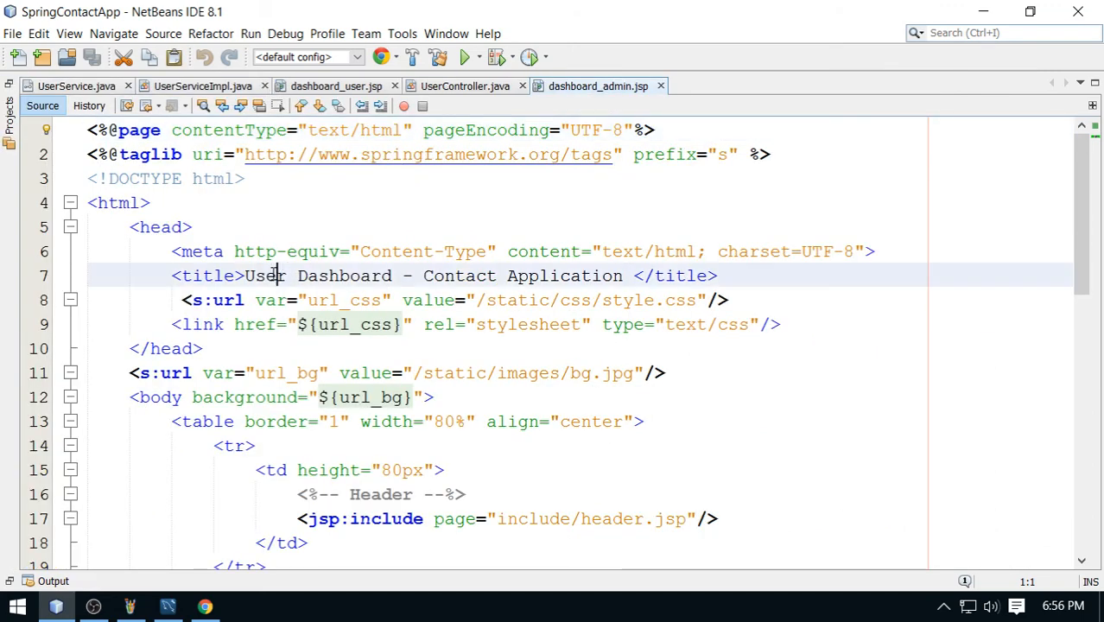
Replace "User" with "Admin" in dashboard_admin.jsp's title, h1 heading and TODO line
type("Admin")
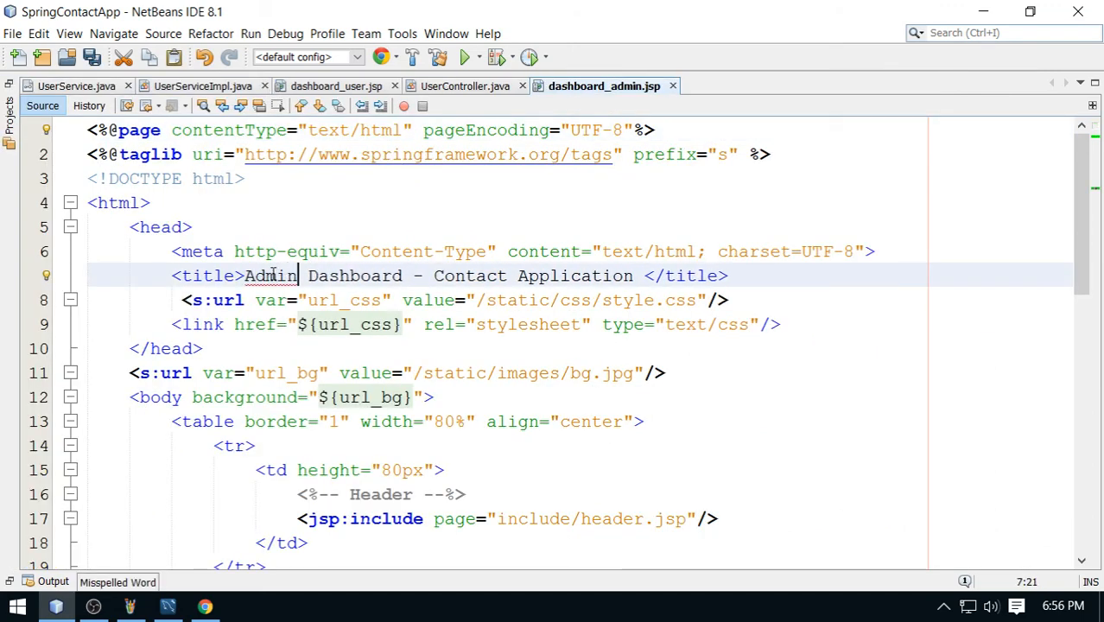
scroll("down", 3)
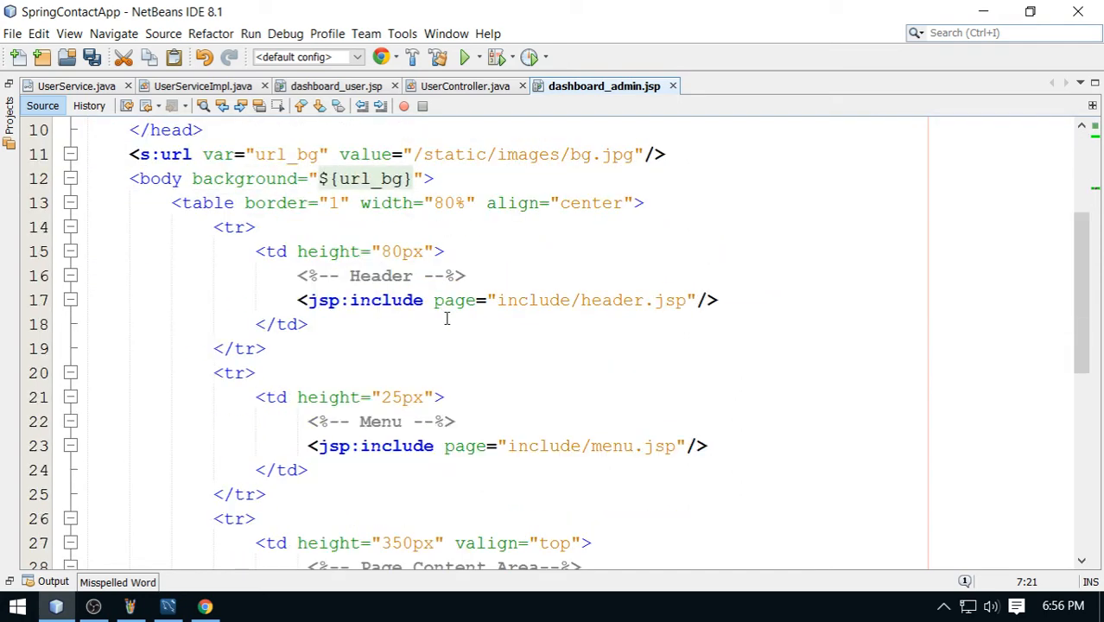
scroll("down", 3)
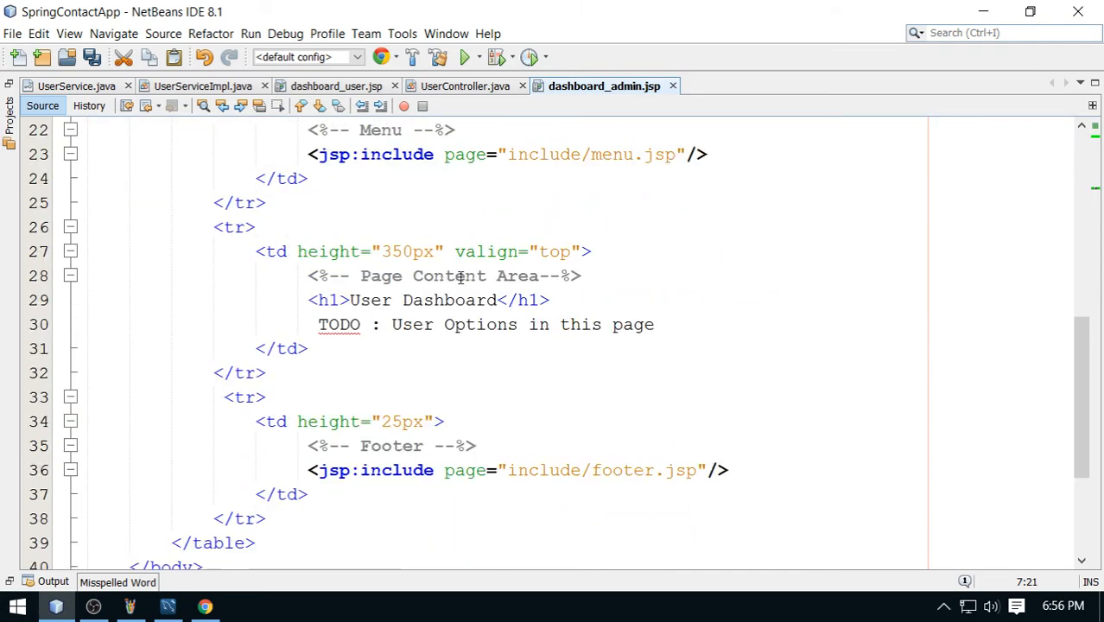
type("Admin")
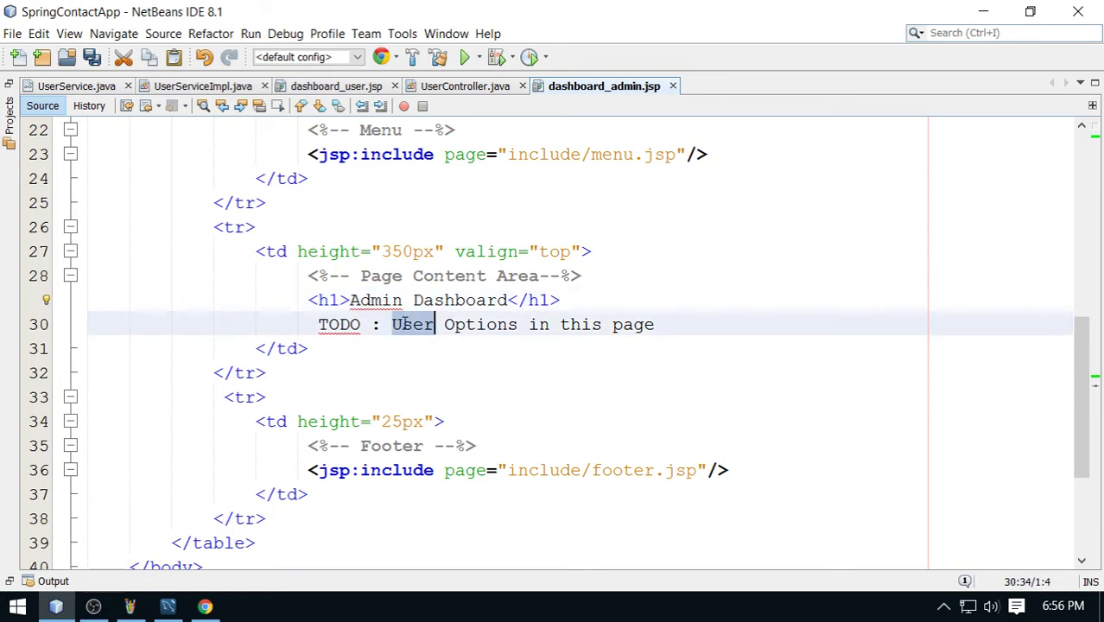
type("Admin")
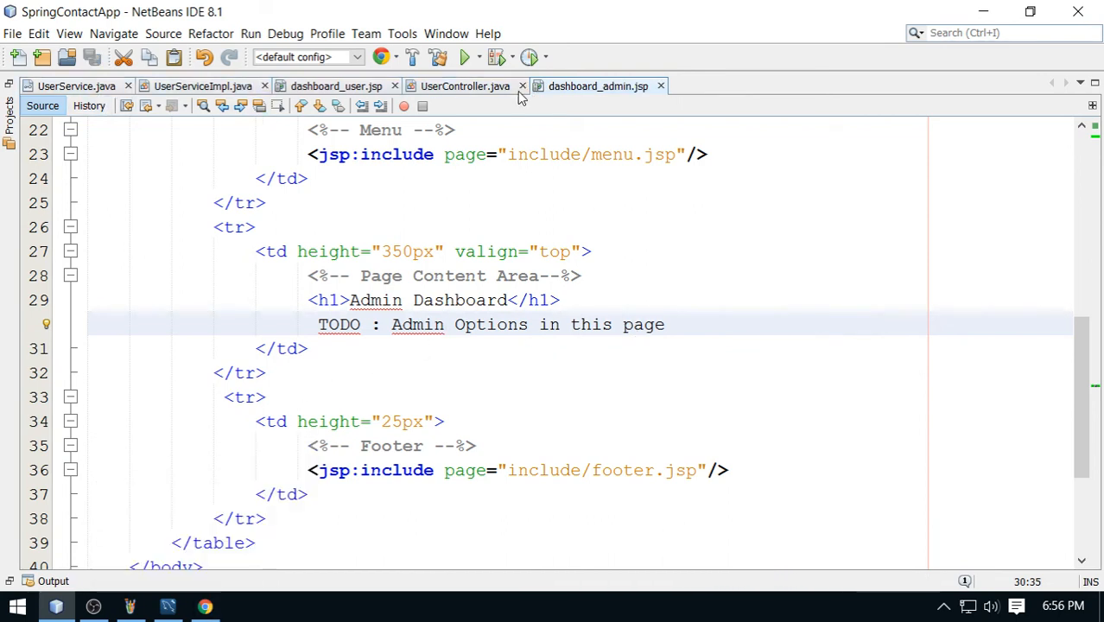
Check the /admin/dashboard path in UserController and head to the browser to test it
left_click(460, 86)
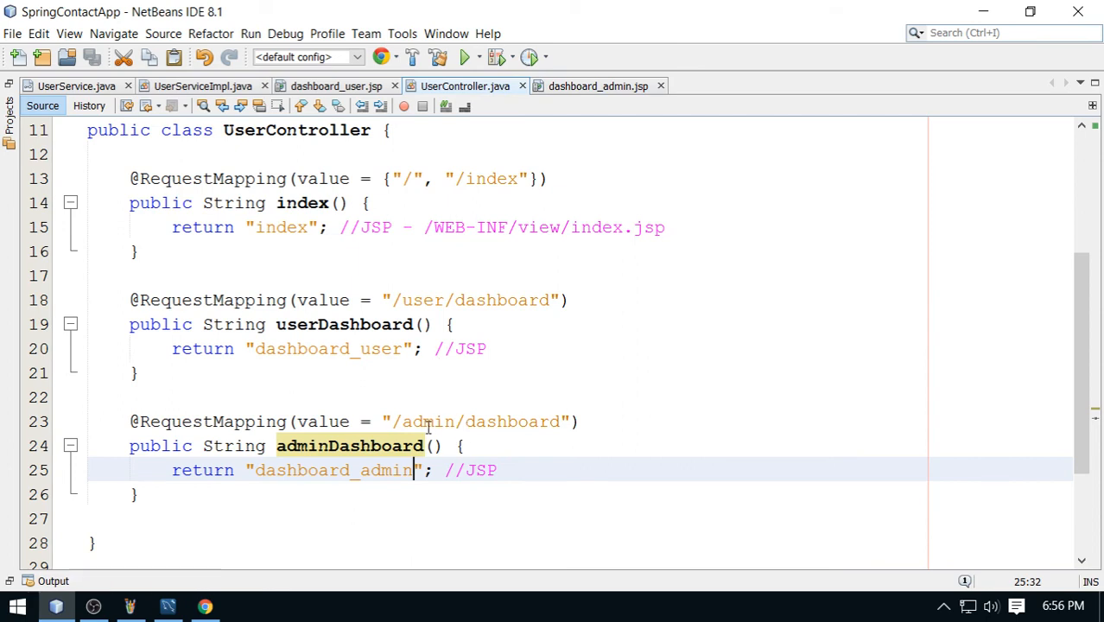
double_click(515, 422)
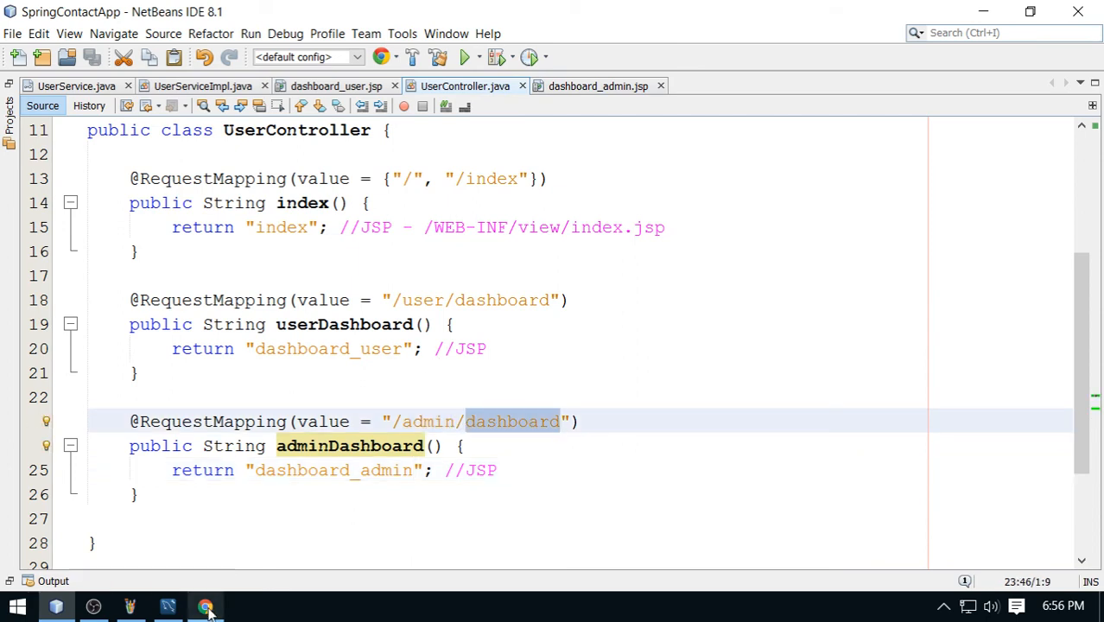
left_click(206, 607)
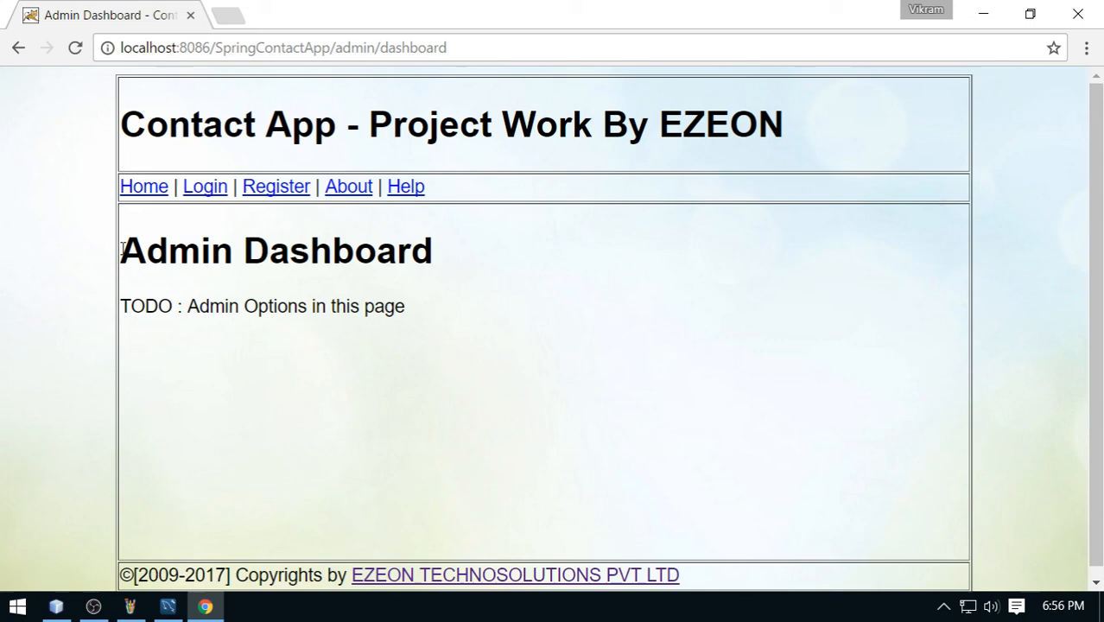
mouse_move(574, 397)
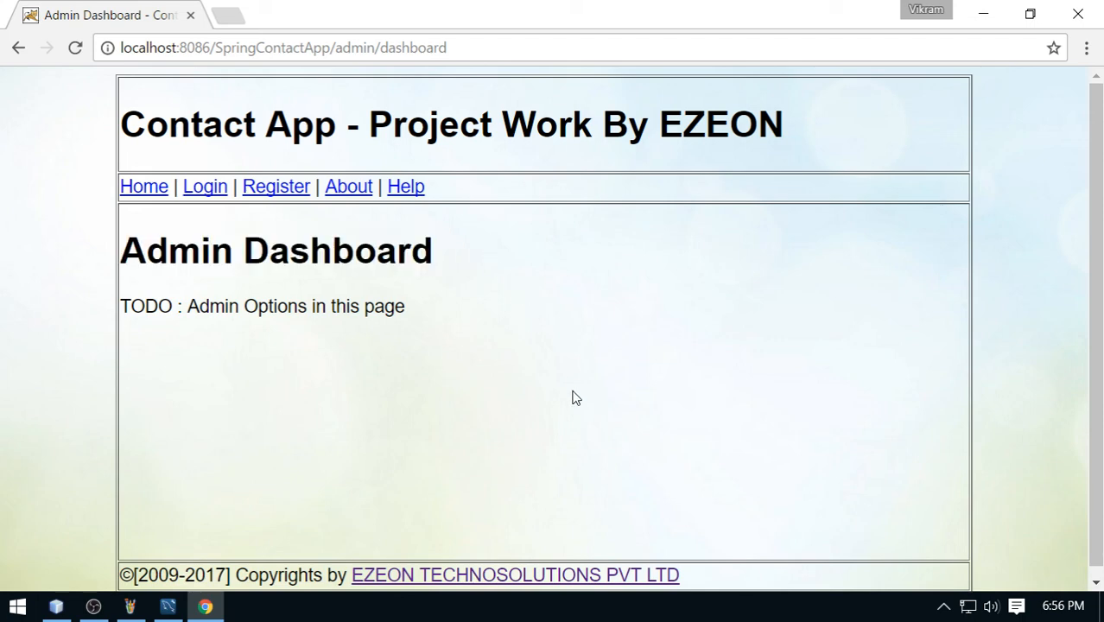
mouse_move(574, 396)
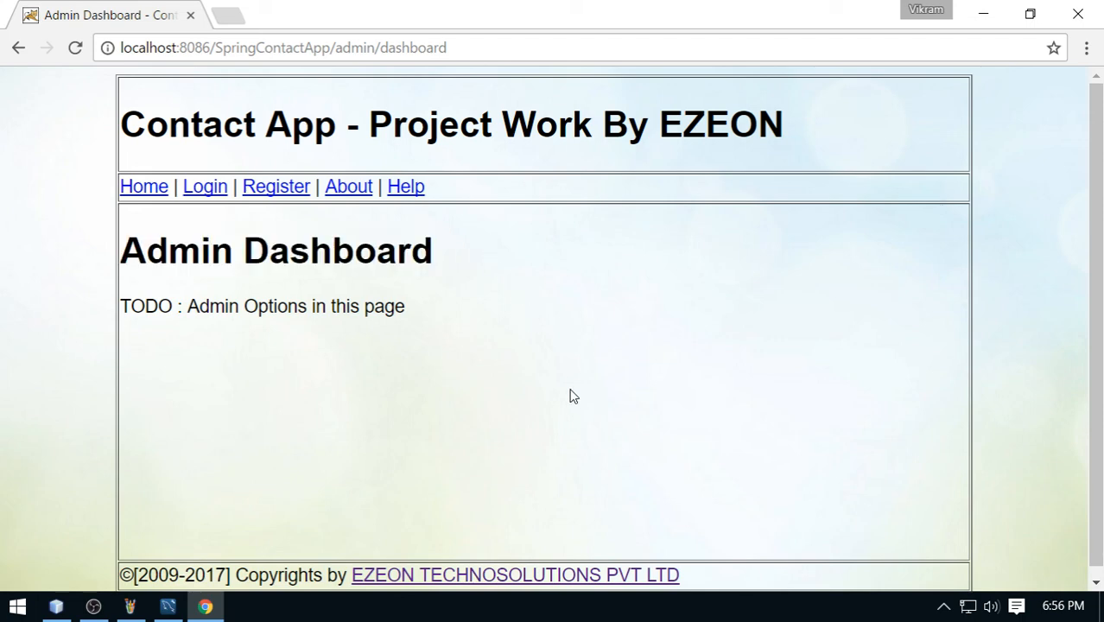